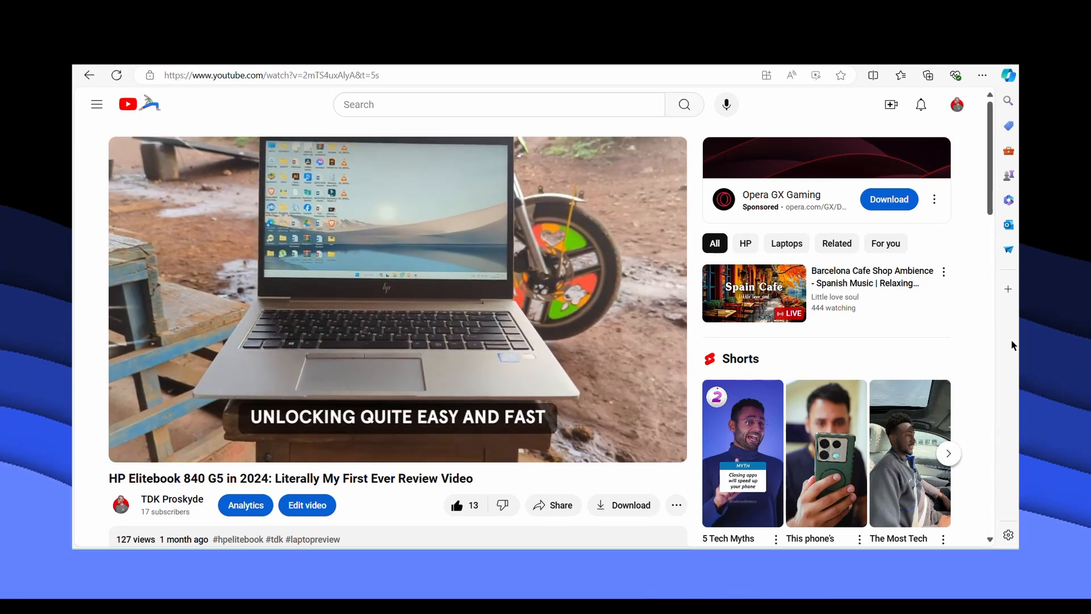
Step: Select the 'How to do fingerprint lock' viewer comment under the laptop review video
scroll(down, 3)
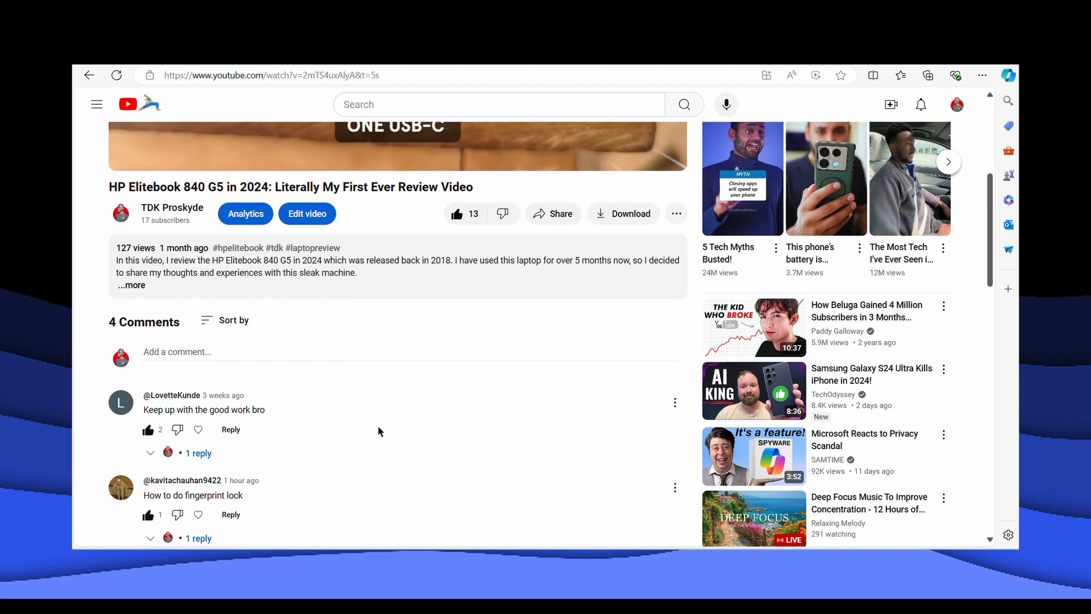
scroll(down, 3)
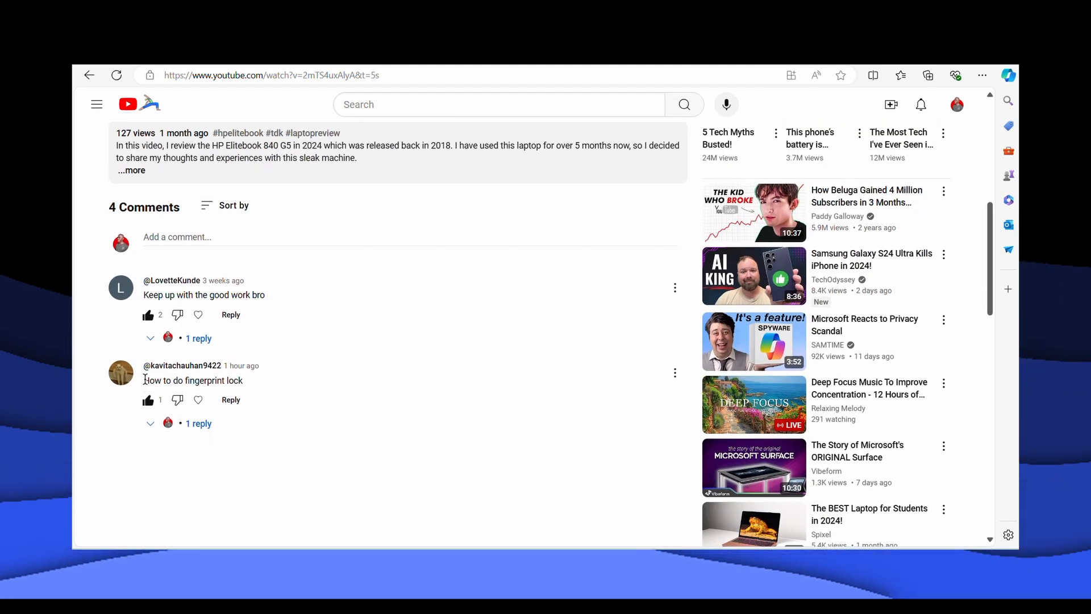
double_click(193, 379)
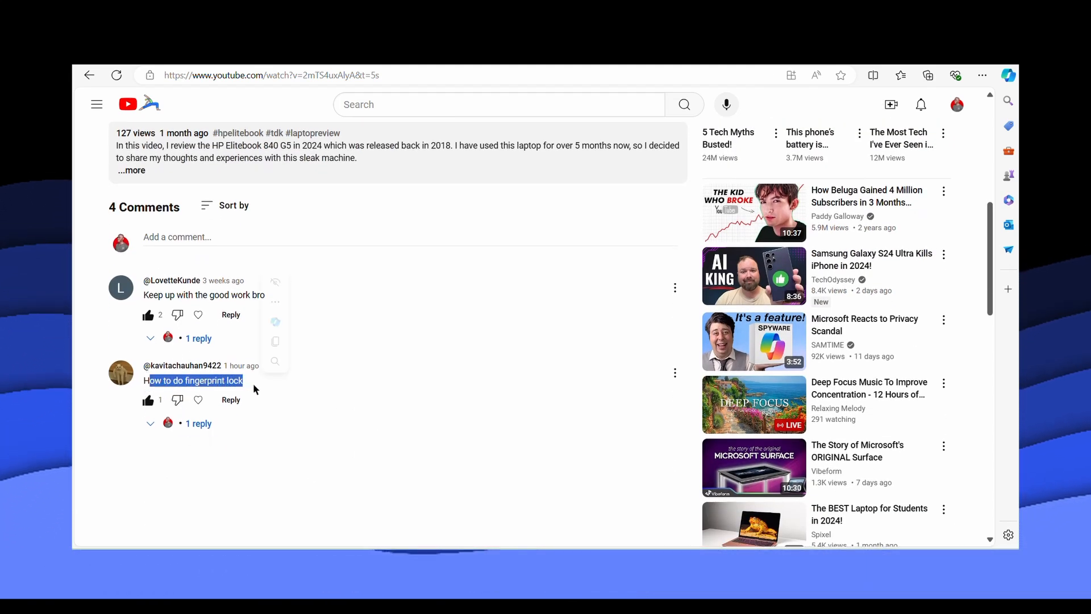
click(709, 597)
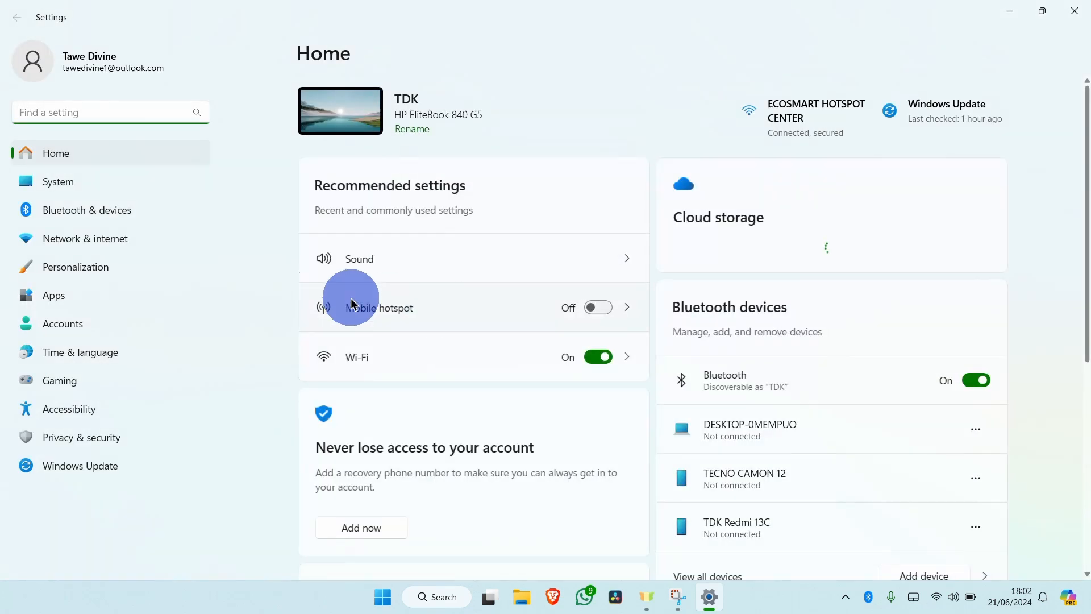
Step: Start Fingerprint recognition (Windows Hello) setup from Accounts > Sign-in options
click(63, 324)
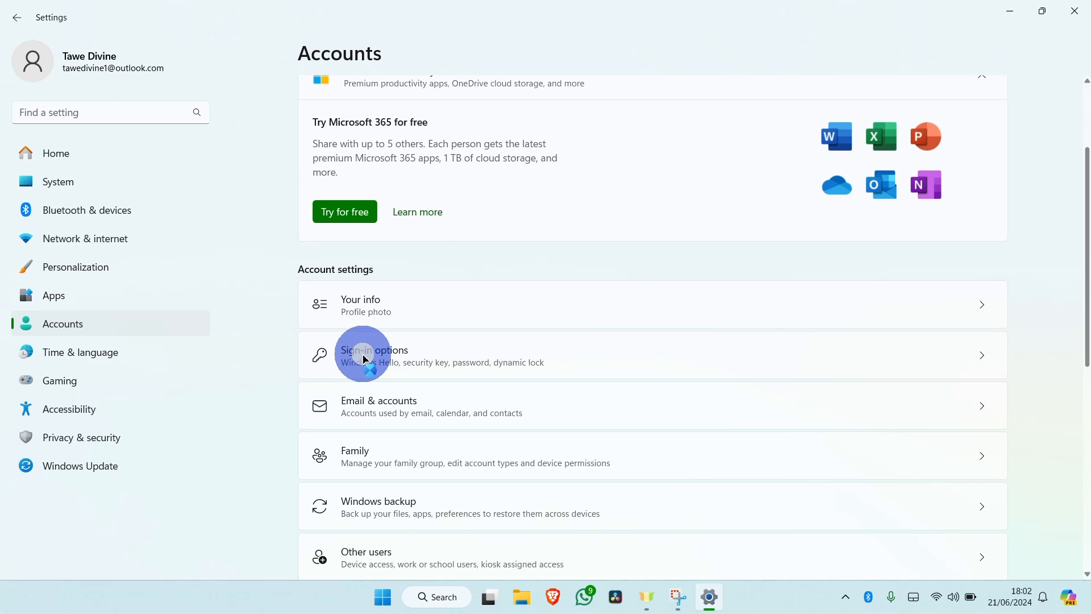
click(373, 354)
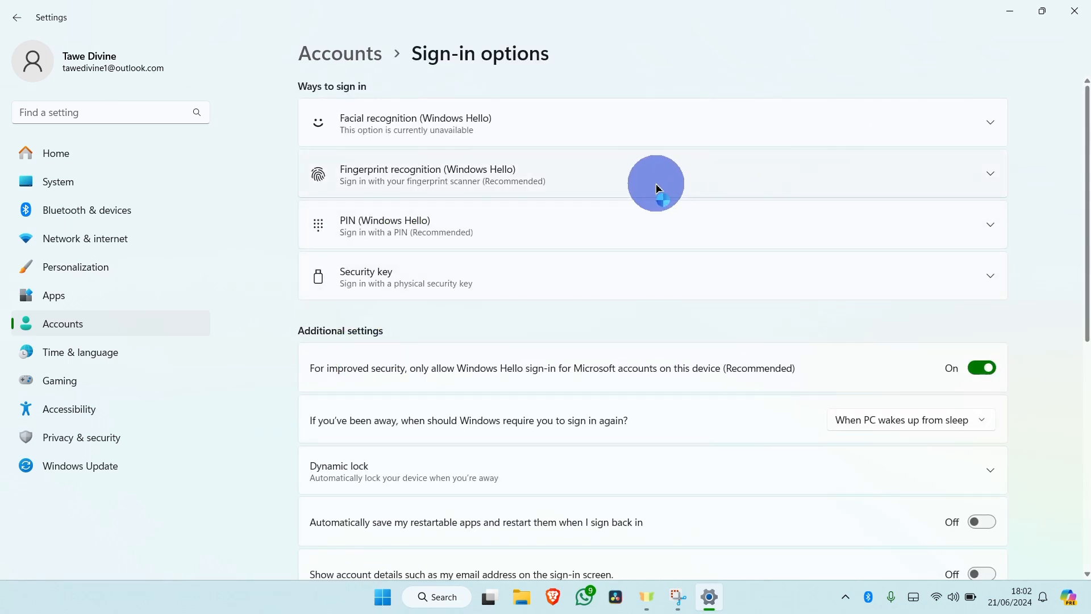
click(655, 172)
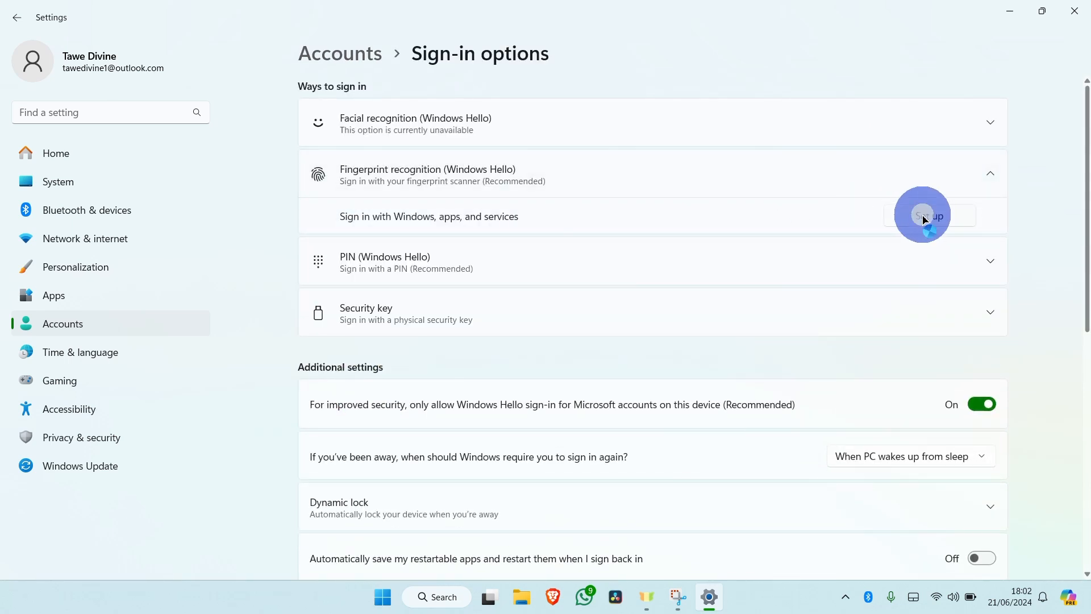
click(930, 216)
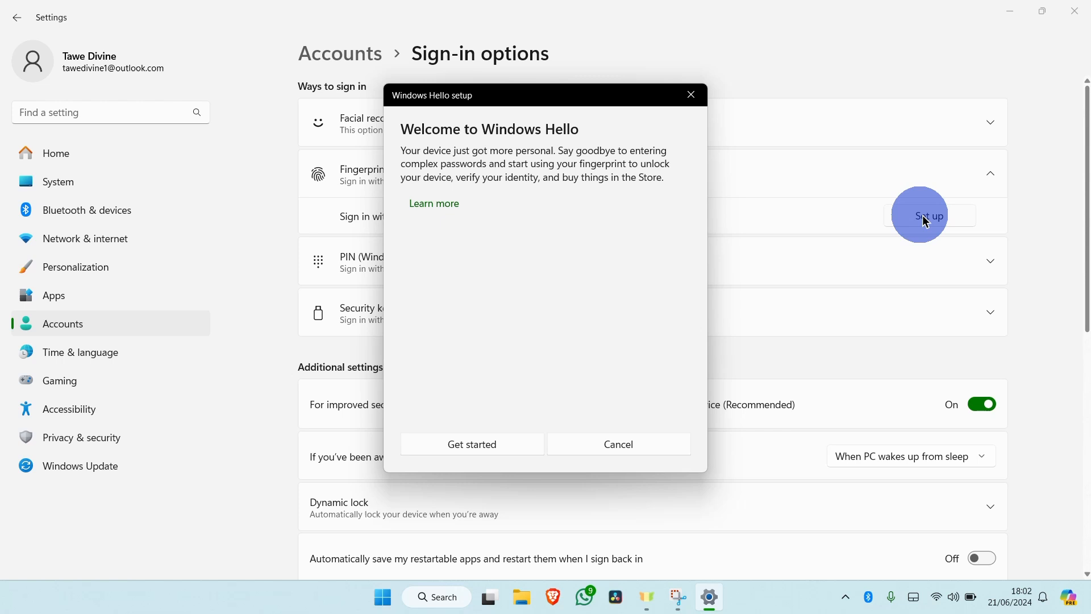
Step: Verify with the PIN, scan the finger until All set, and close the finished setup
click(472, 445)
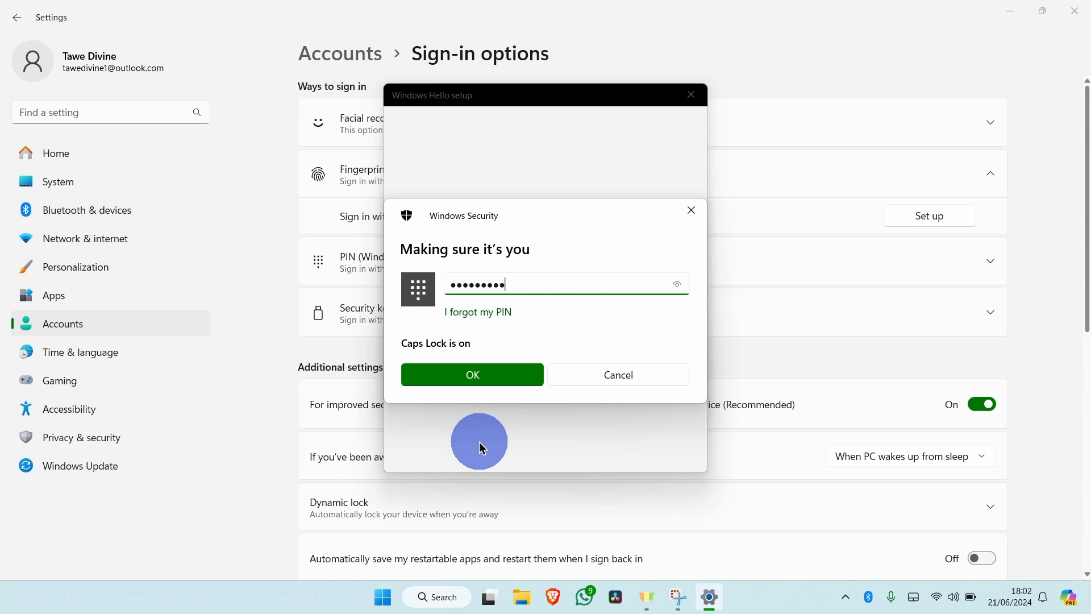
click(472, 374)
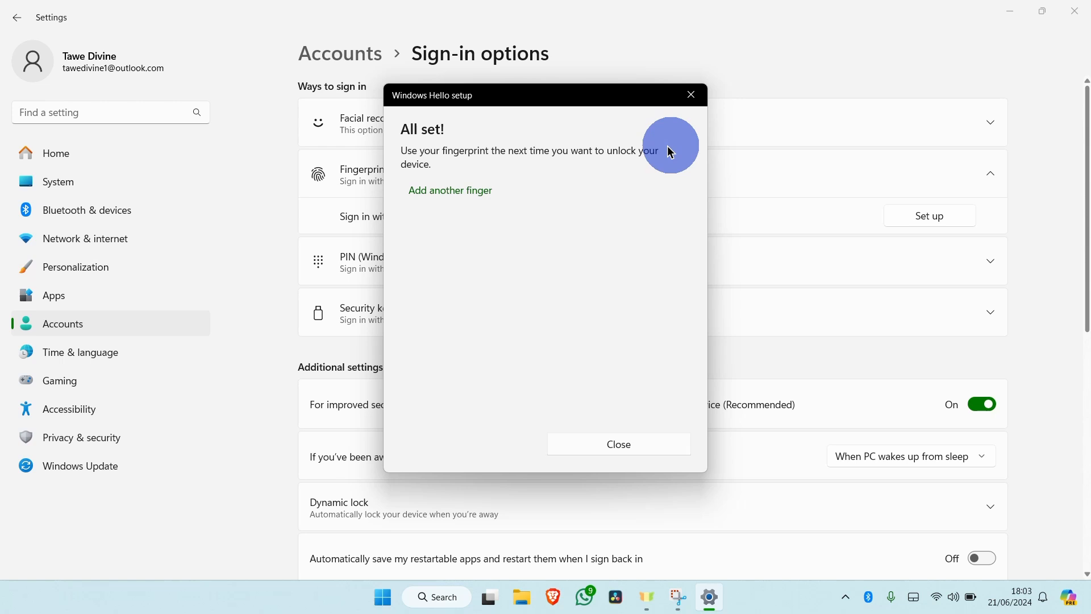
click(618, 444)
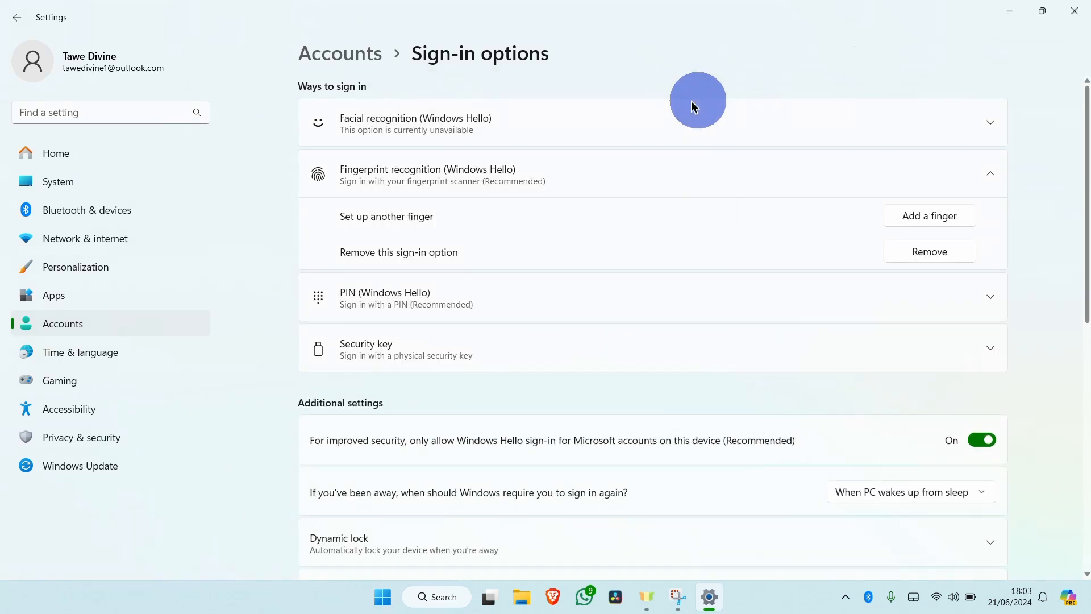